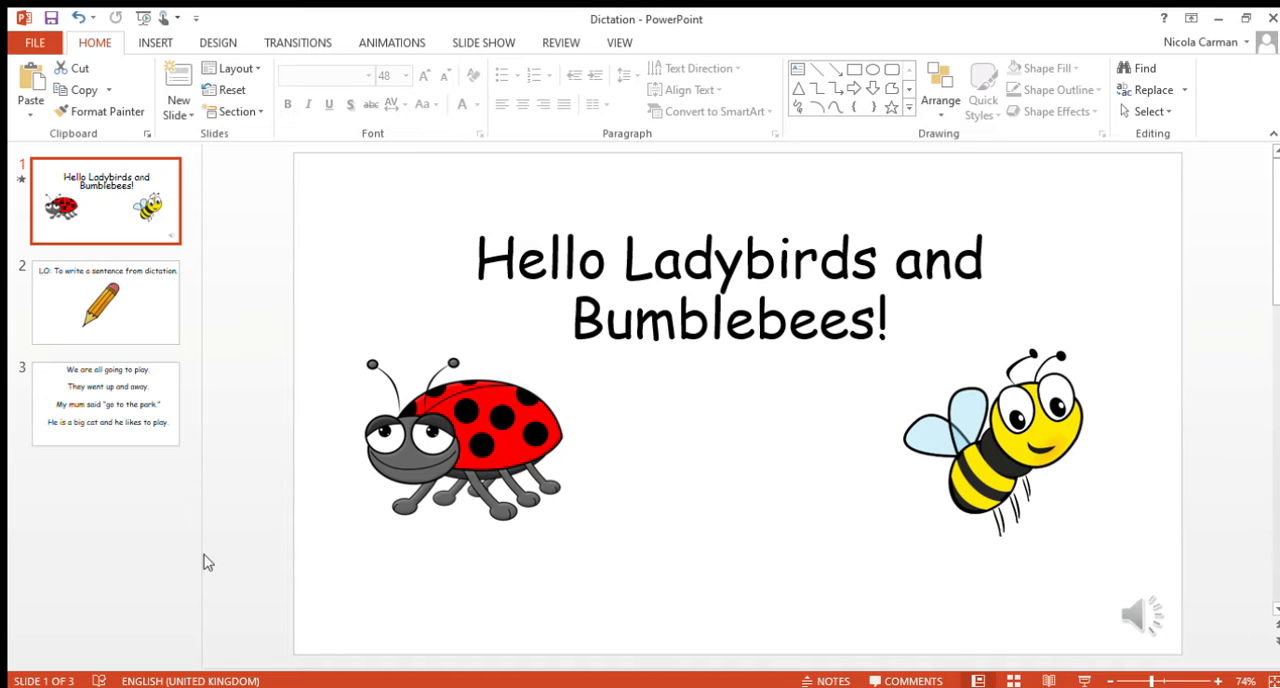
mouse_move(140, 318)
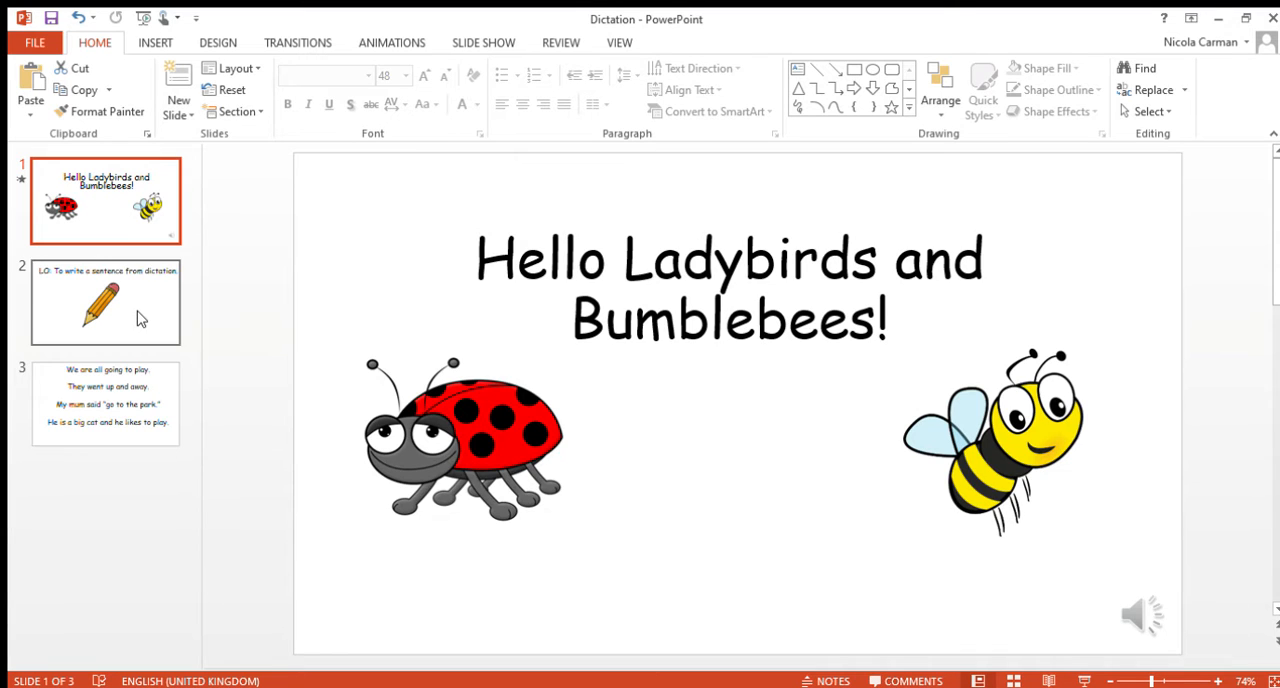
Display slide 2 with the dictation learning objective and pencil picture.
left_click(105, 302)
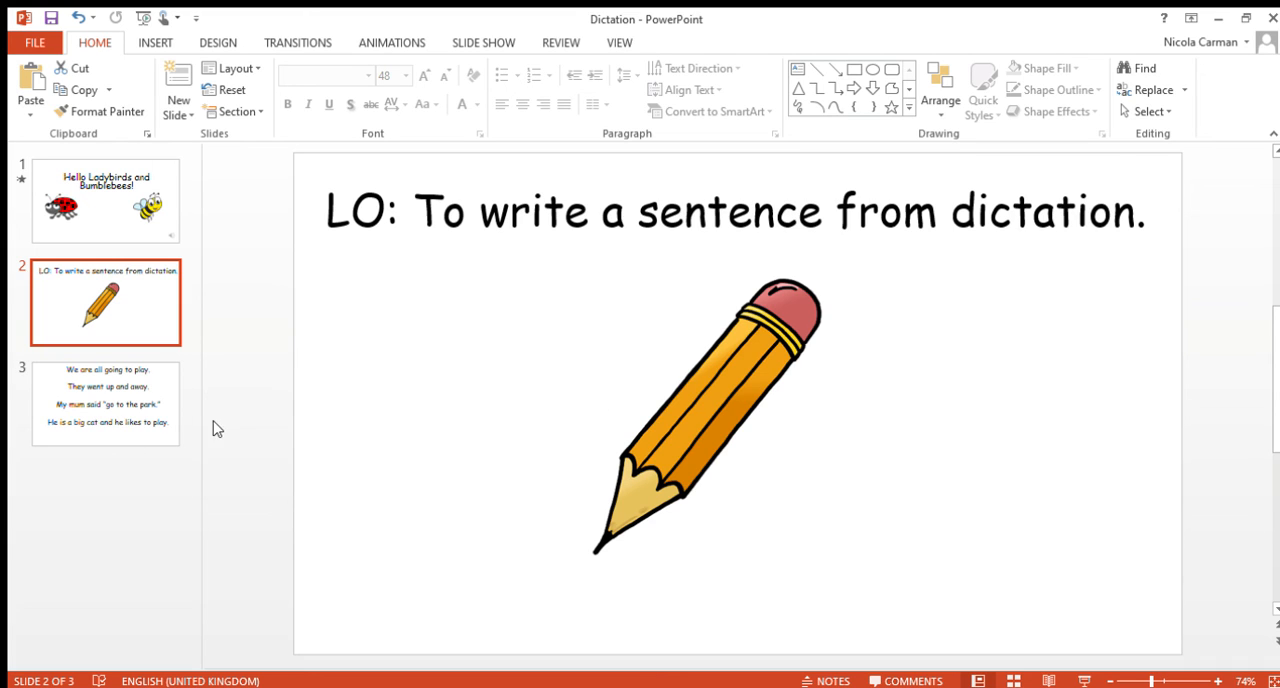
mouse_move(150, 470)
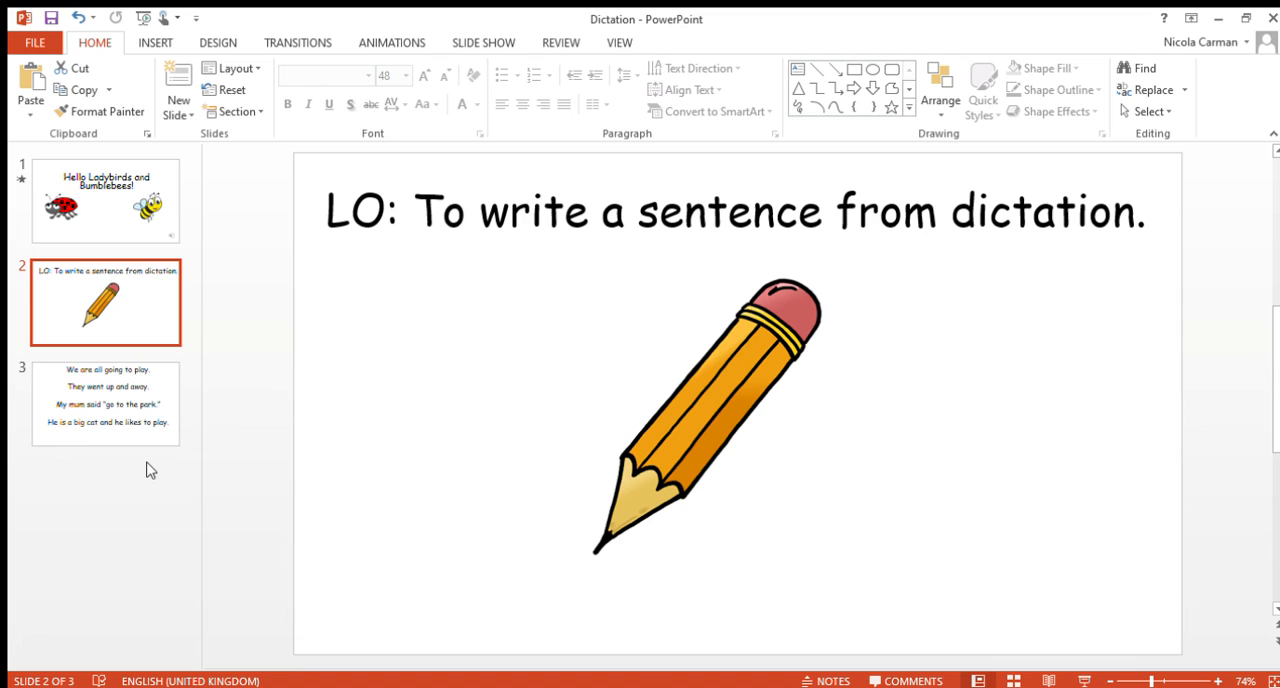
Display slide 3, listing four practice sentences like "We are all going to play.".
left_click(105, 404)
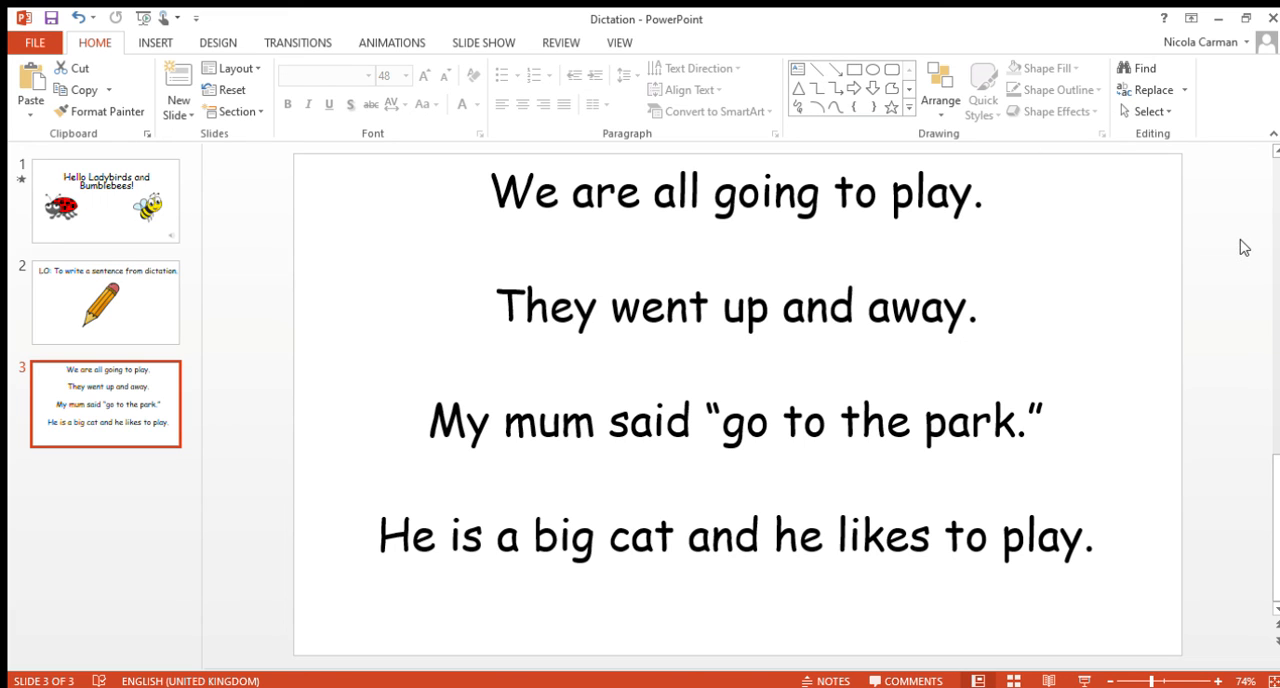
mouse_move(1203, 152)
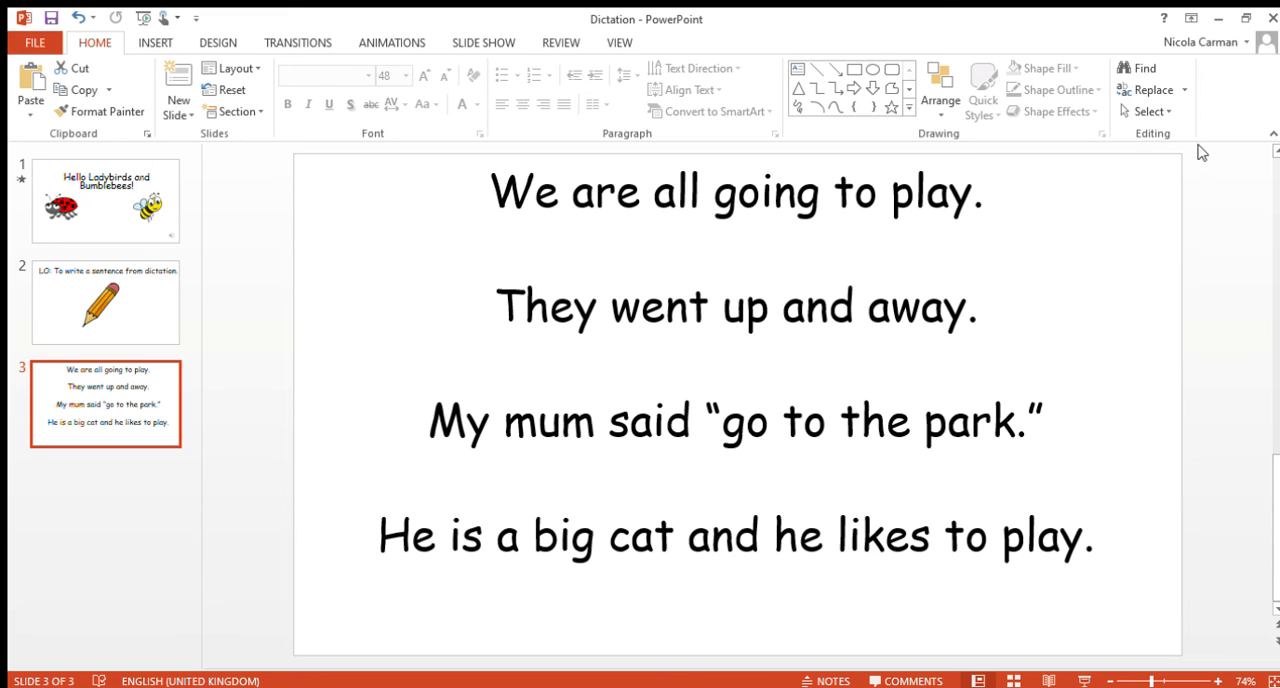